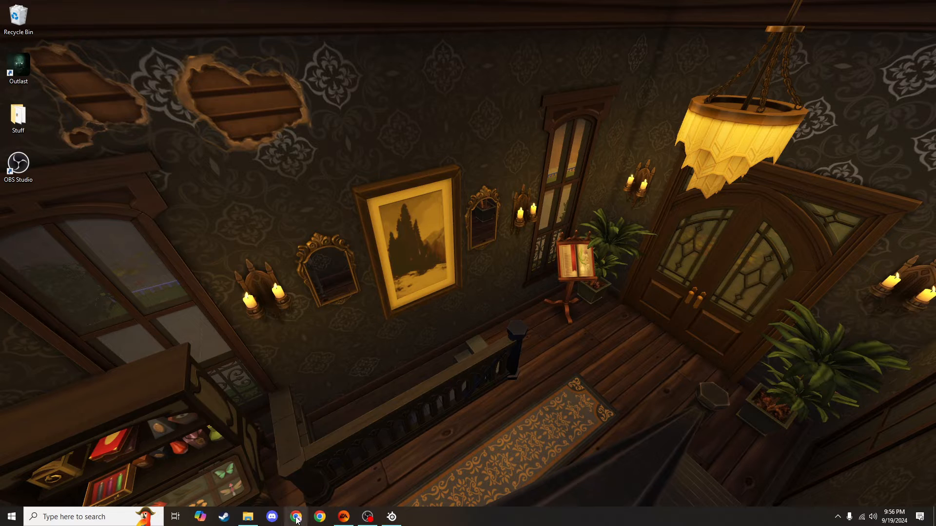
Step: Launch Chrome and search for 'wonderful whims sims 4'
left_click(319, 516)
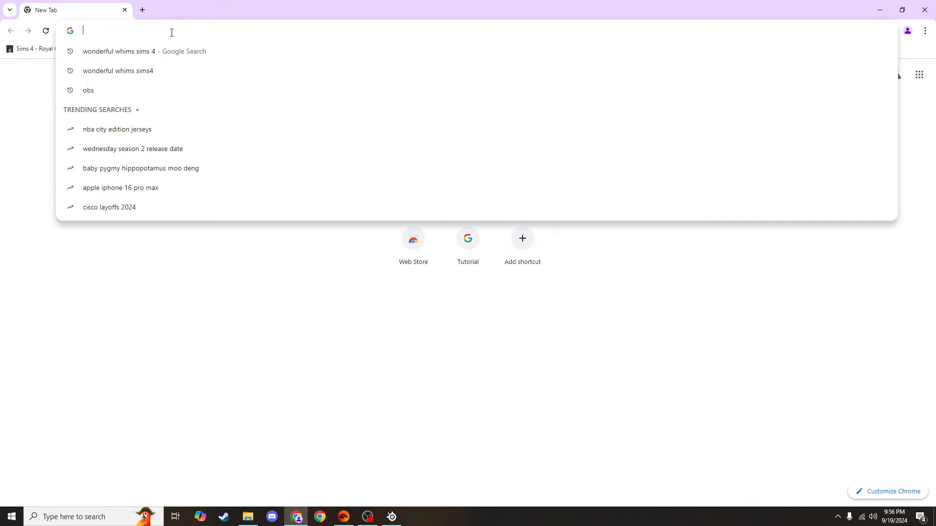
type("wonderful whims sims 4")
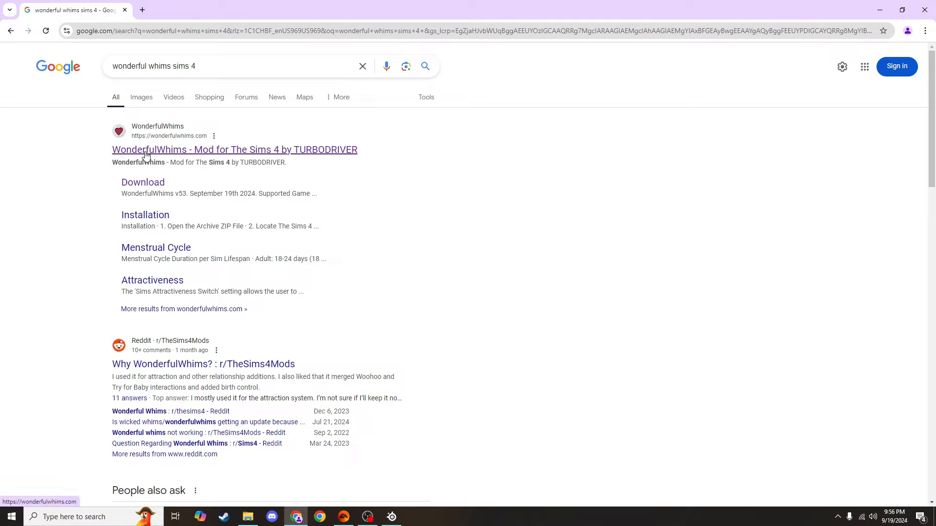
mouse_move(128, 140)
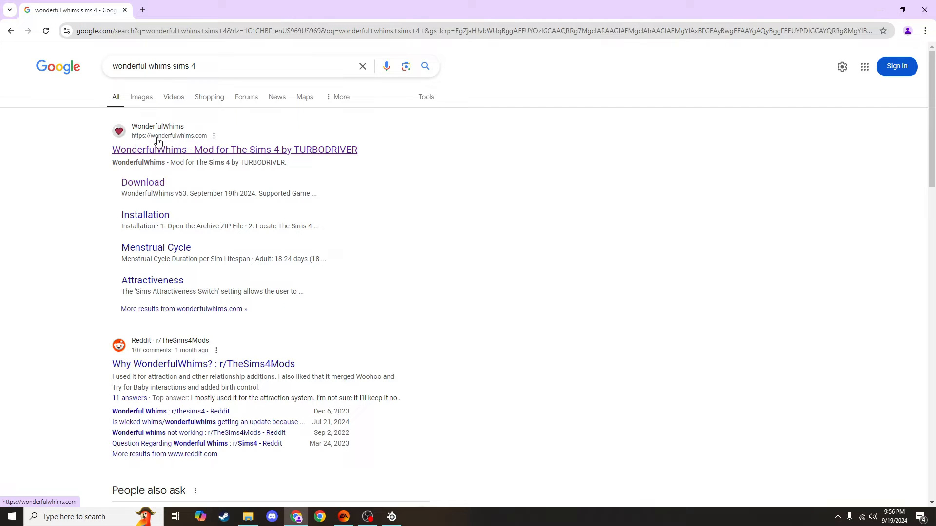
mouse_move(185, 152)
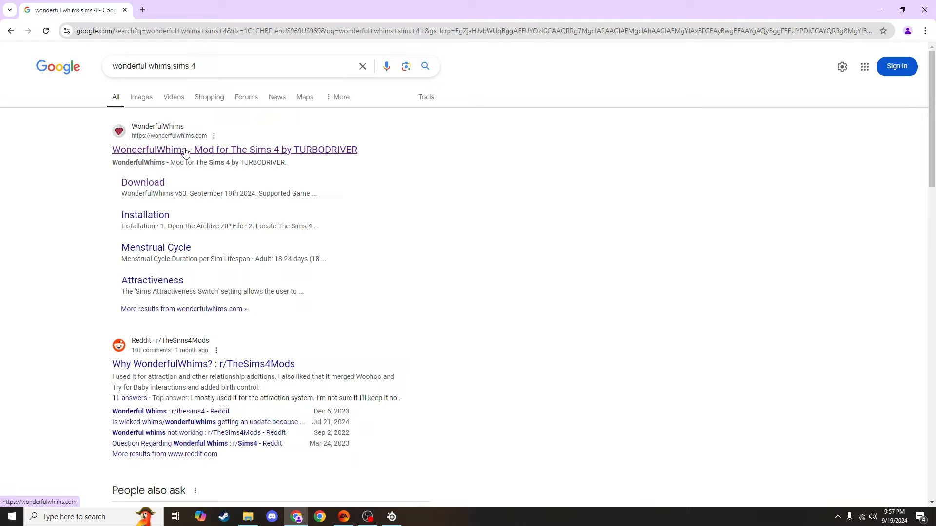
Step: Open the official WonderfulWhims site and go to its v53 download page
left_click(234, 149)
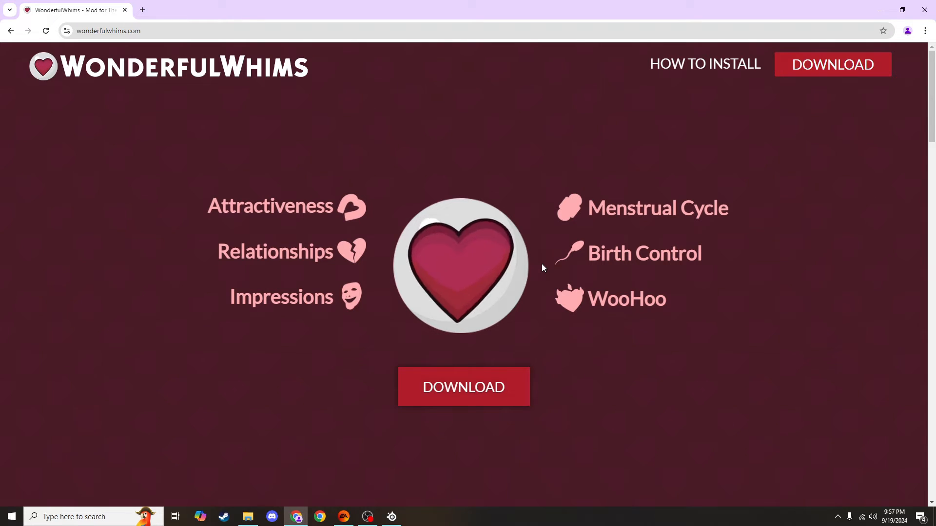
left_click(462, 386)
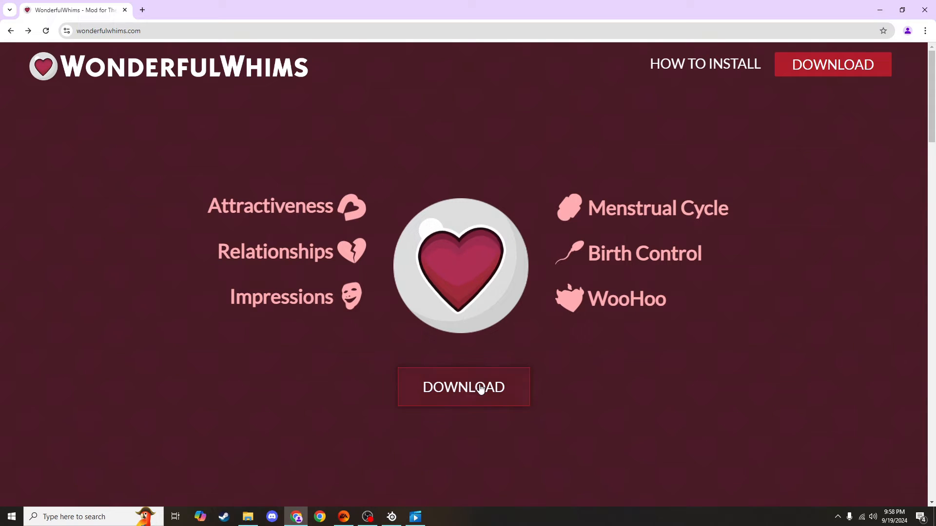
left_click(463, 387)
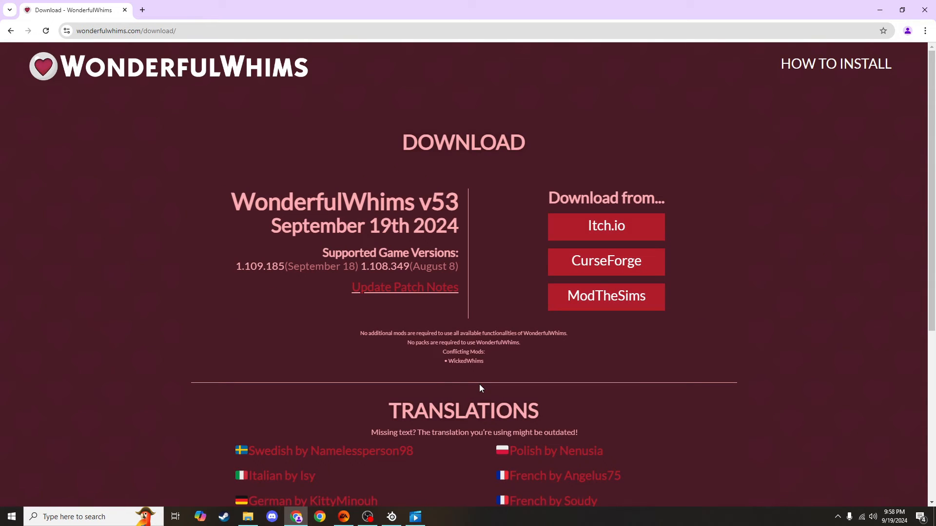
mouse_move(560, 188)
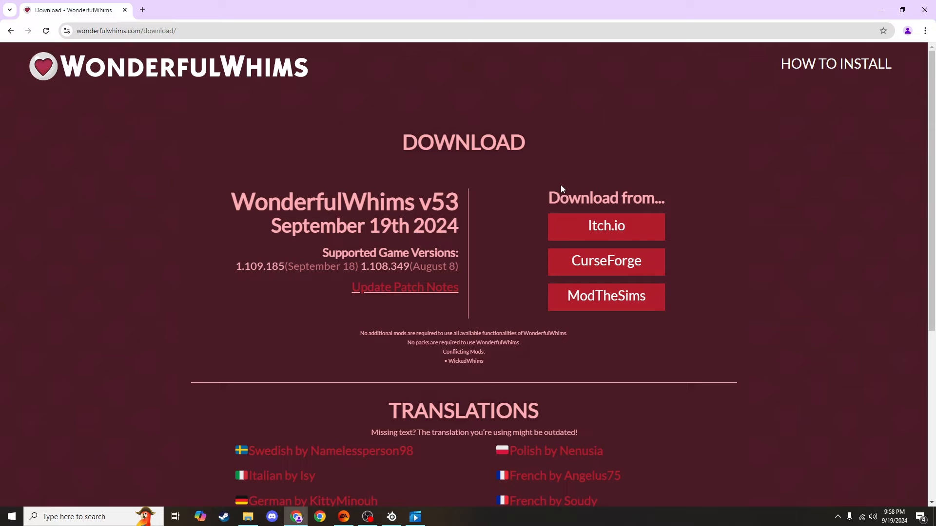
mouse_move(606, 296)
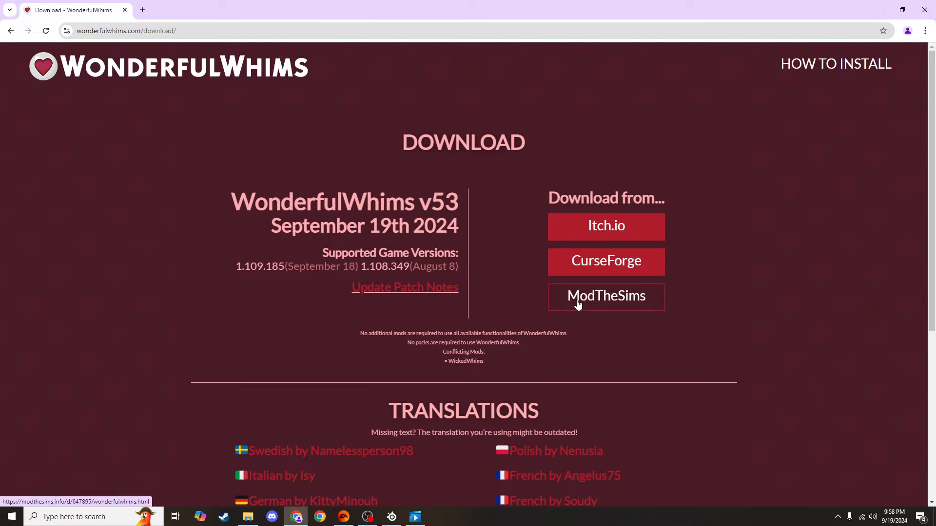
mouse_move(606, 297)
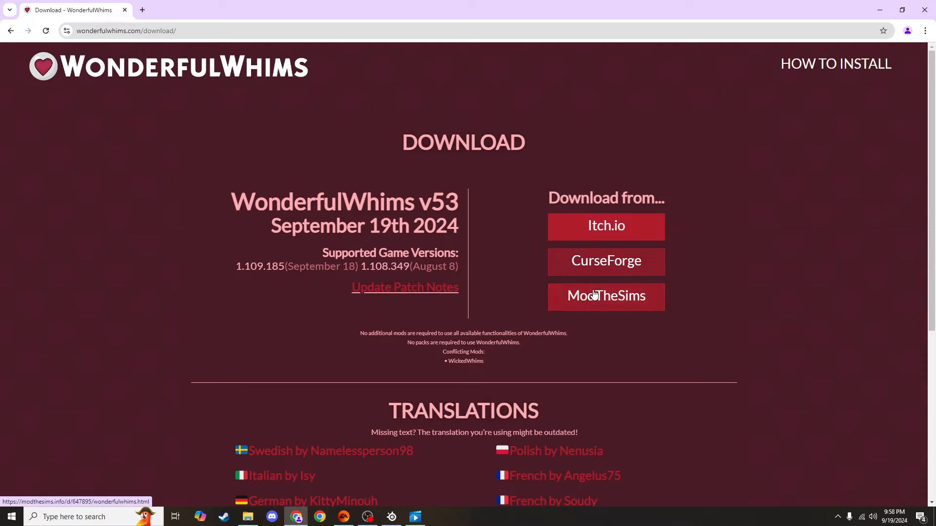
mouse_move(606, 226)
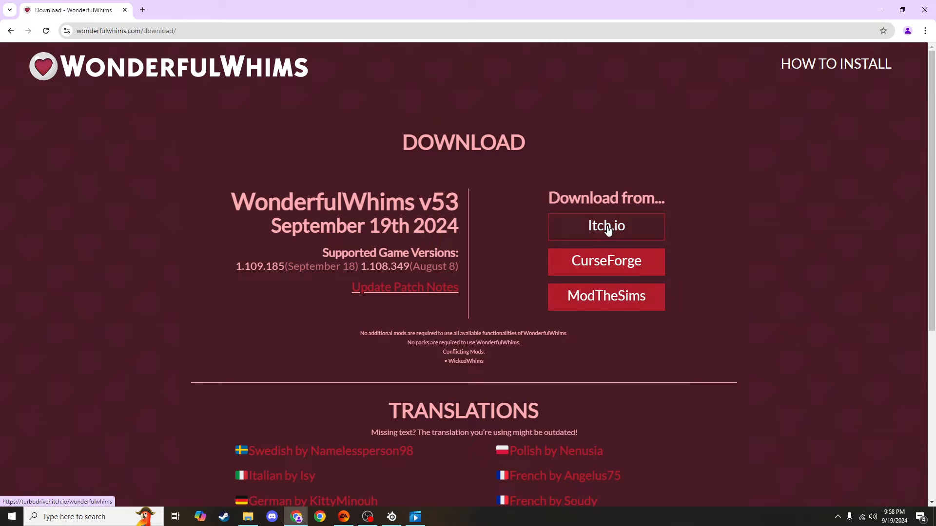
mouse_move(606, 233)
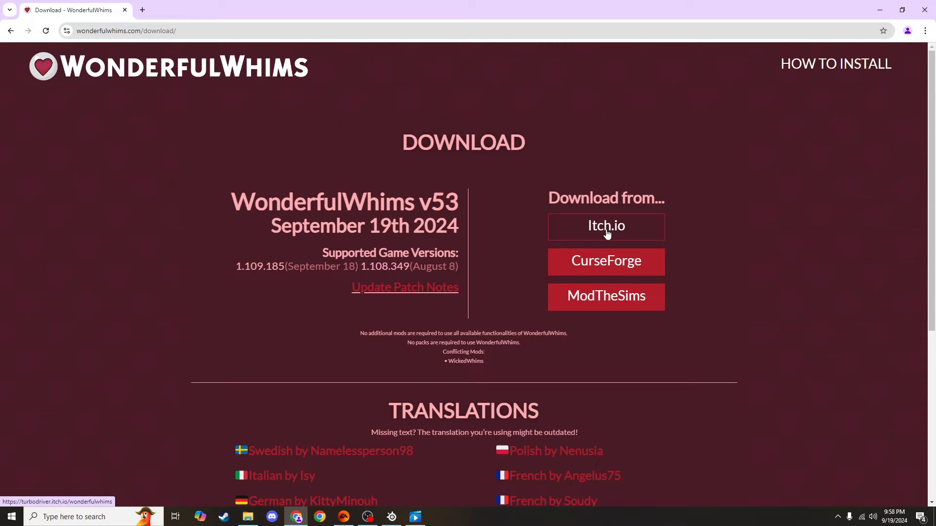
Step: Open the WonderfulWhims itch.io page and jump to its Download section
left_click(606, 226)
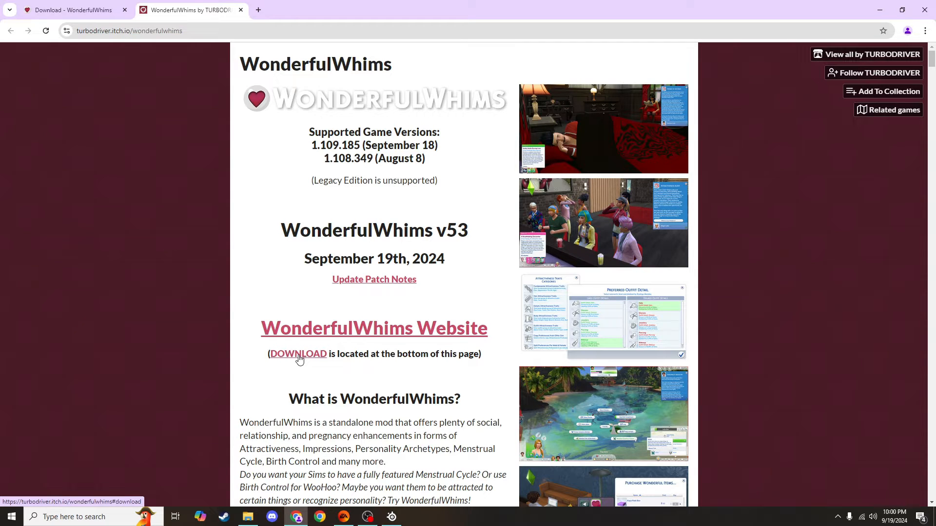
left_click(298, 354)
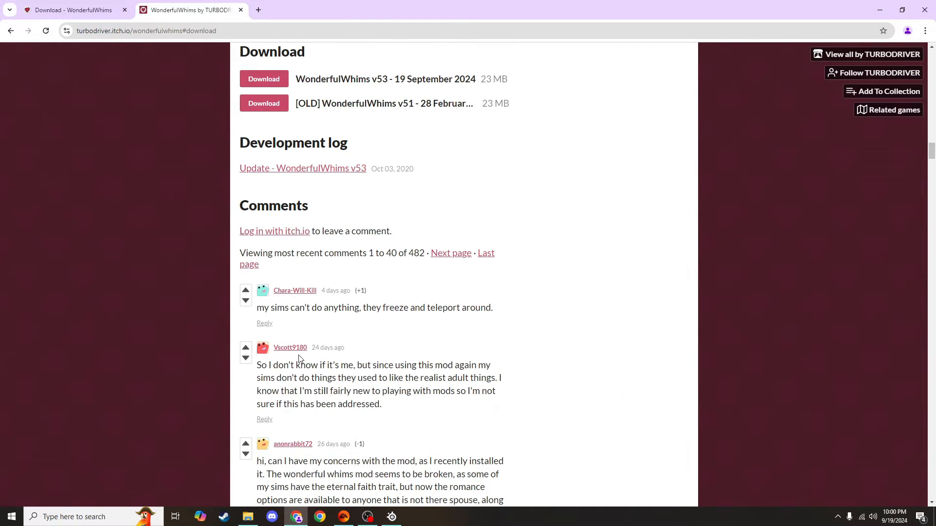
mouse_move(310, 340)
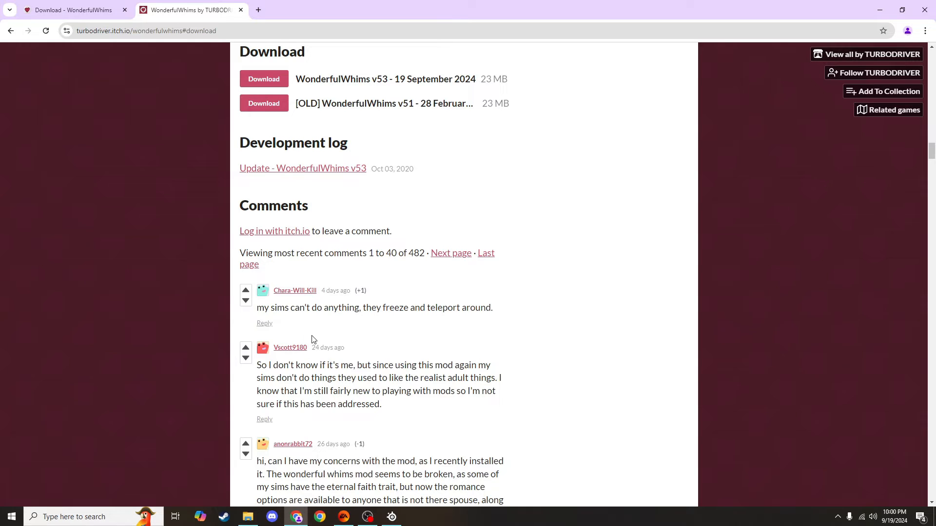
mouse_move(412, 150)
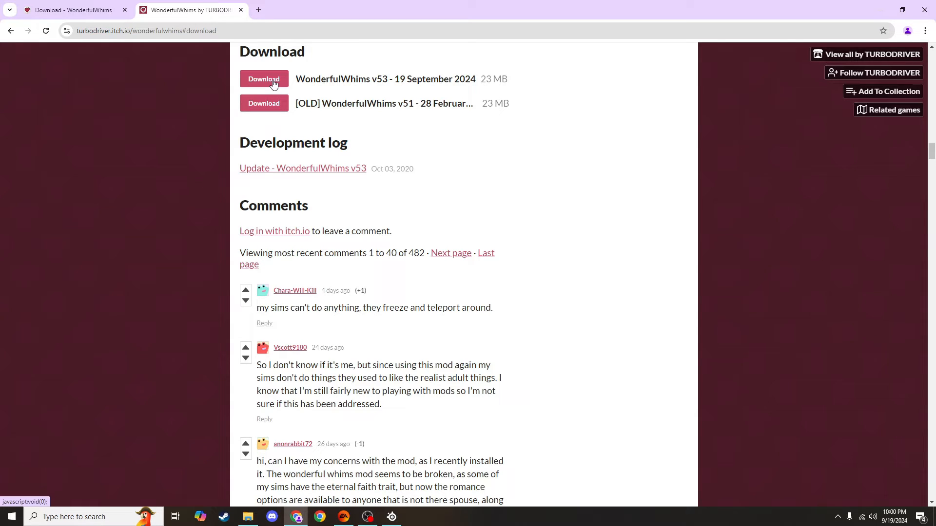
Step: Download the WonderfulWhims v53 release from itch.io
left_click(263, 78)
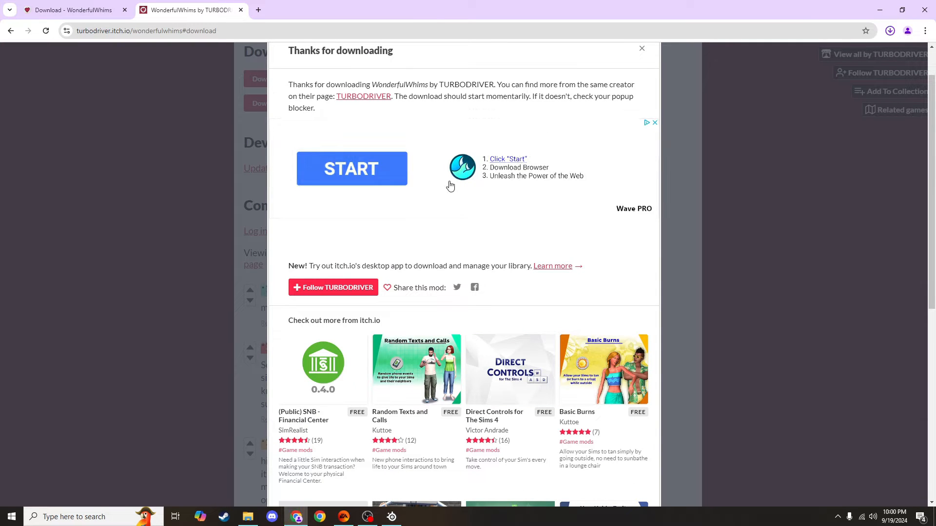
mouse_move(343, 157)
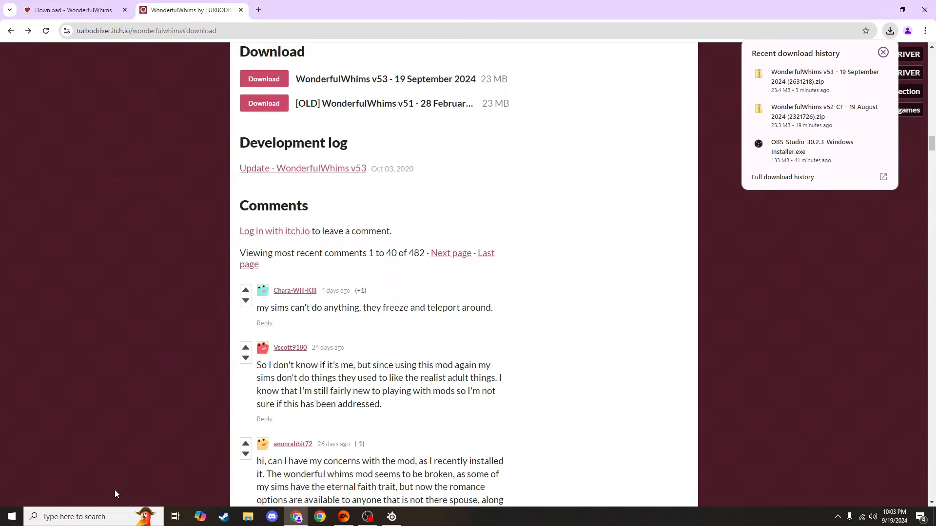
mouse_move(151, 491)
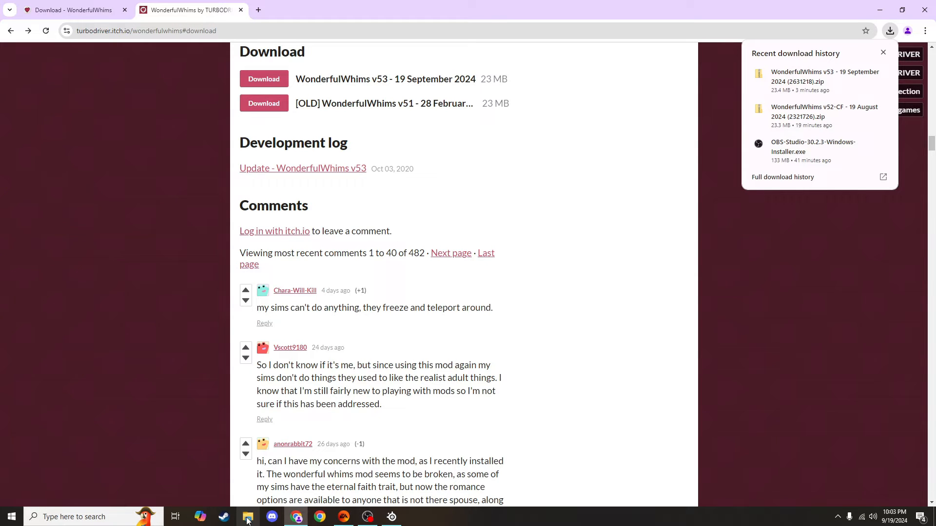
mouse_move(251, 517)
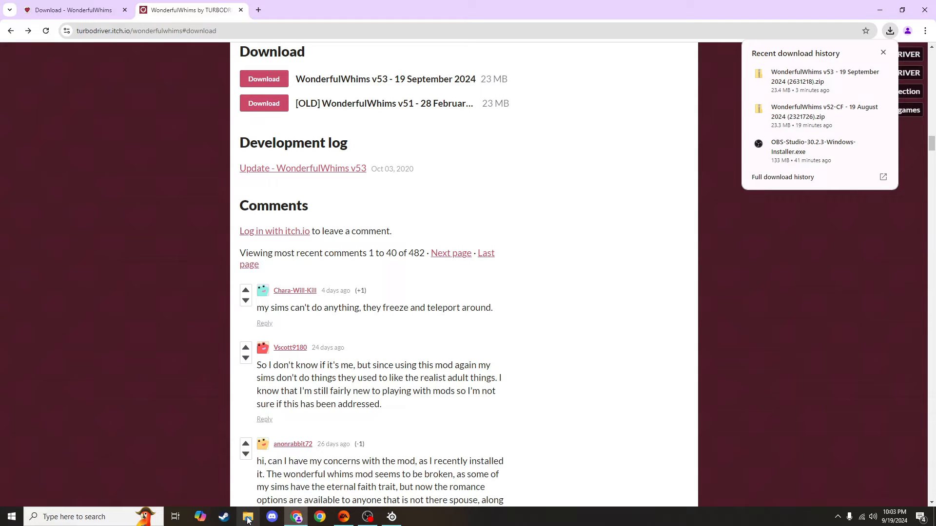
mouse_move(247, 517)
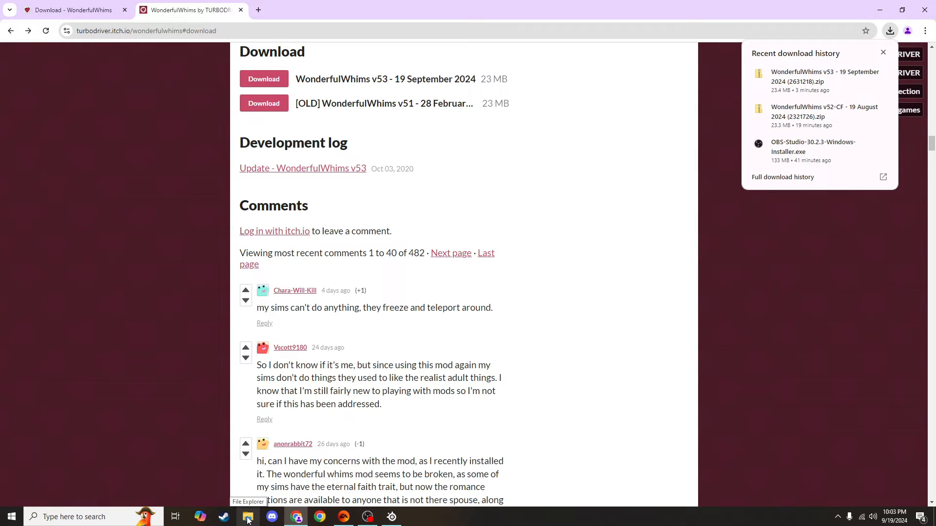
Step: Open File Explorer's Downloads folder and select the WonderfulWhims v52 zip
left_click(247, 516)
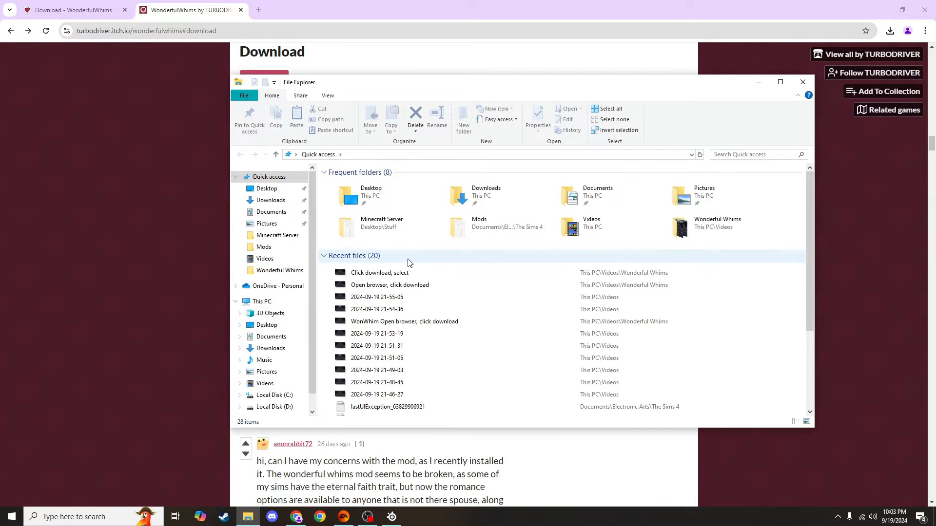
left_click(269, 176)
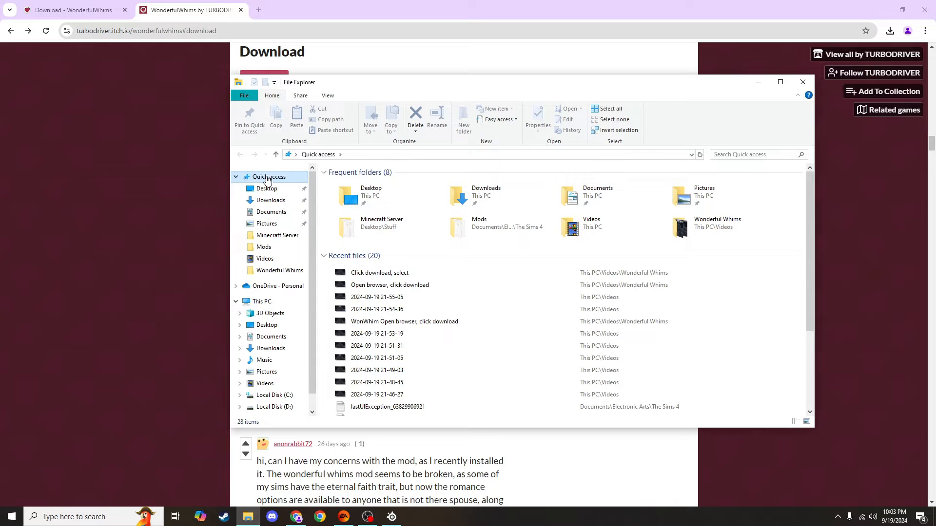
left_click(271, 313)
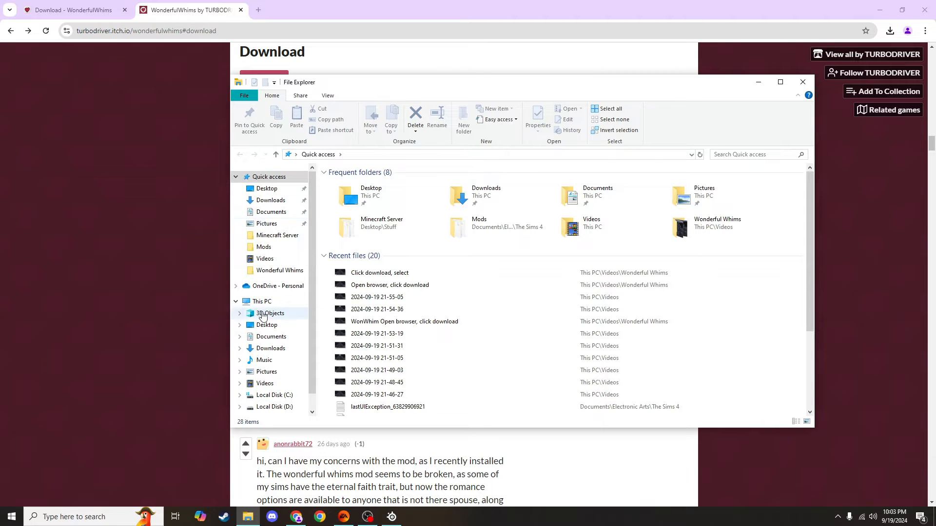
mouse_move(279, 235)
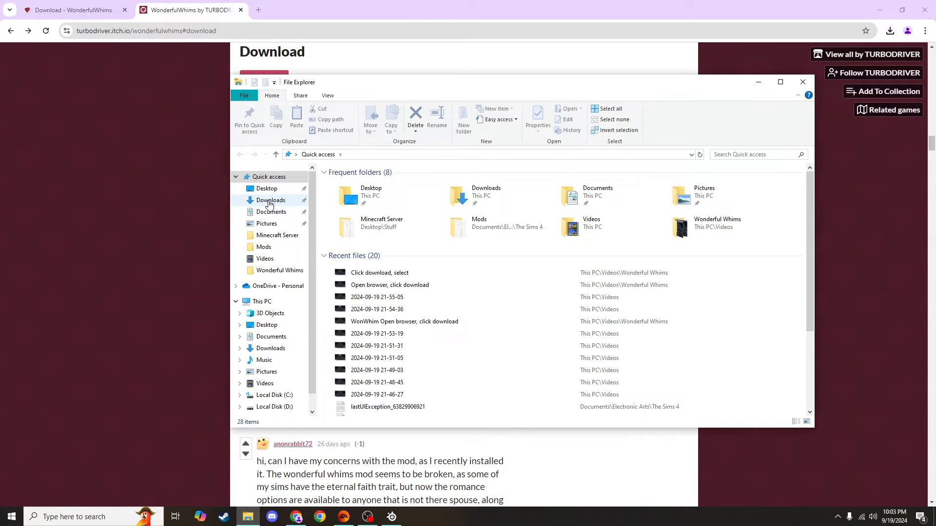
left_click(270, 199)
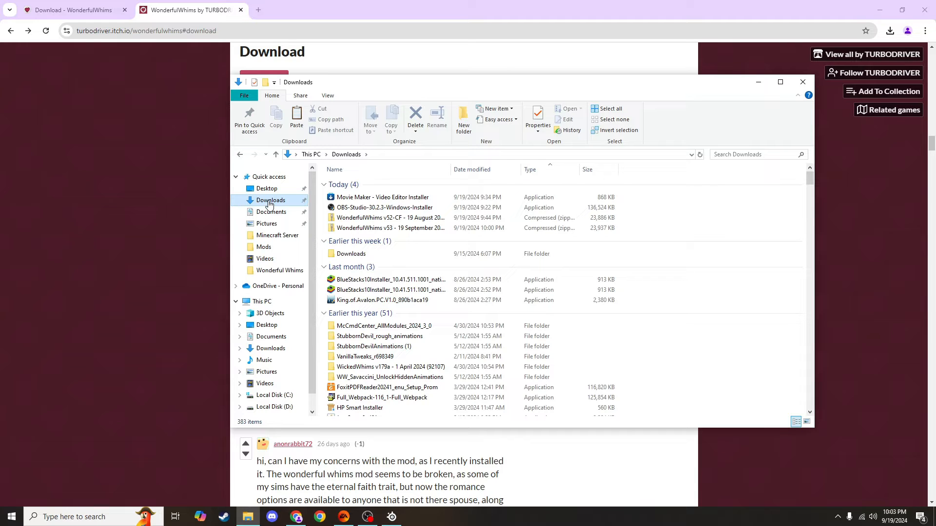
left_click(391, 217)
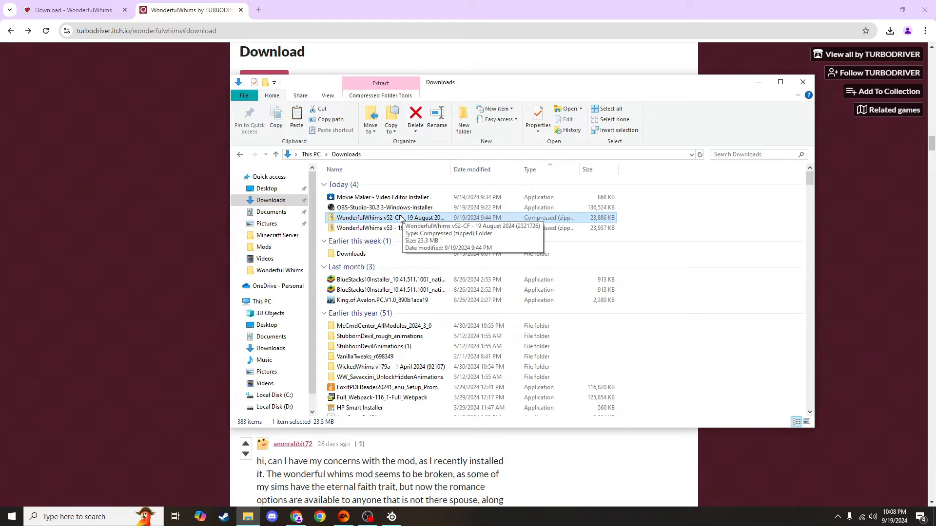
Step: Extract All from the WonderfulWhims v52 zip into Downloads and select the new folder
right_click(388, 218)
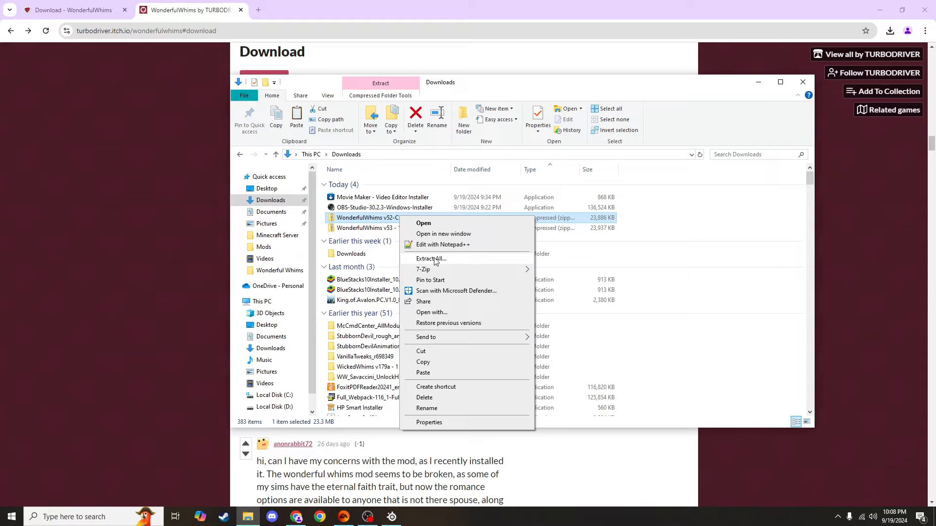
left_click(431, 258)
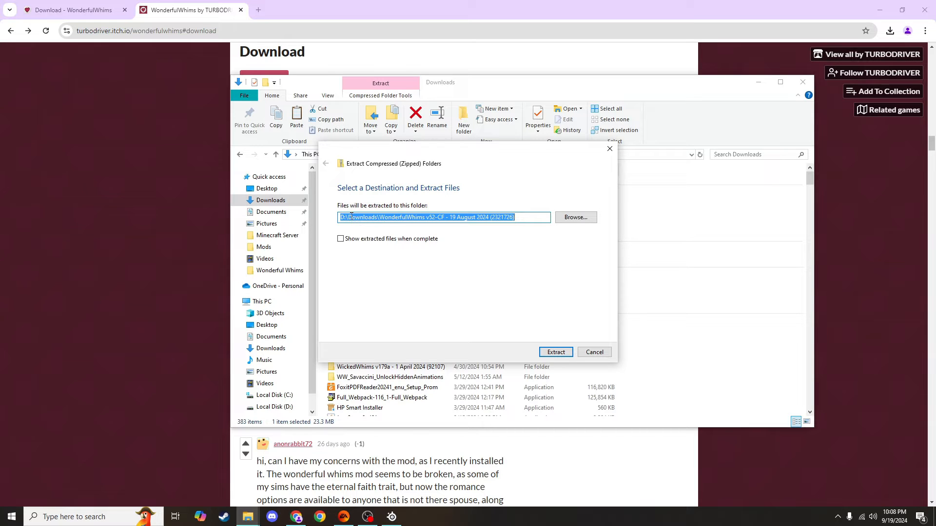
mouse_move(556, 351)
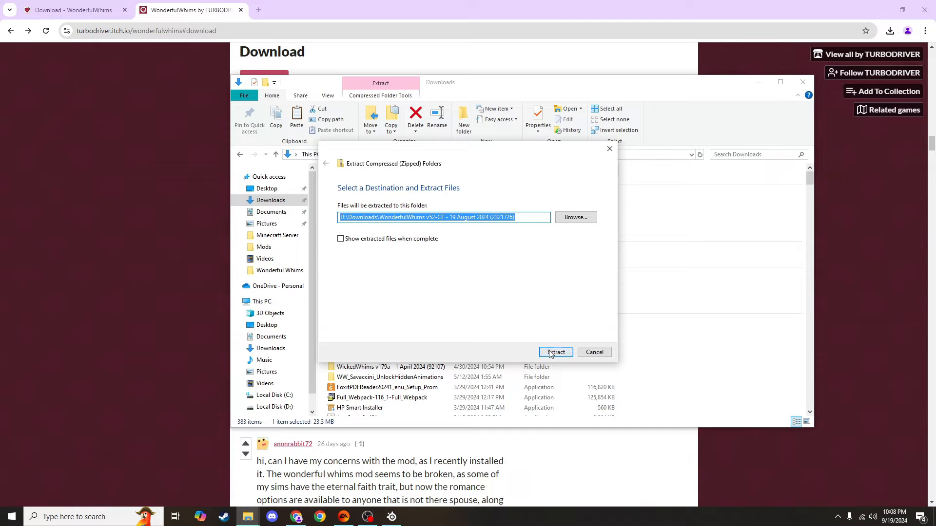
left_click(554, 352)
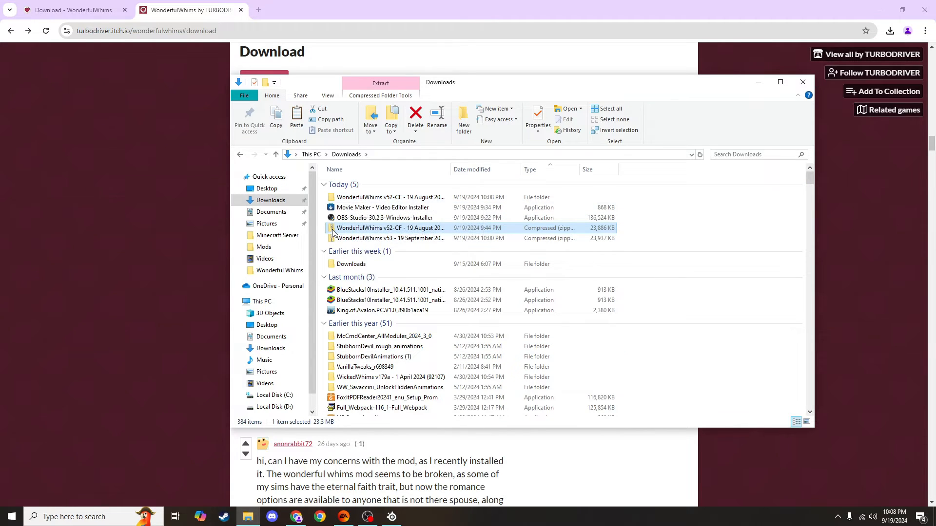
left_click(391, 197)
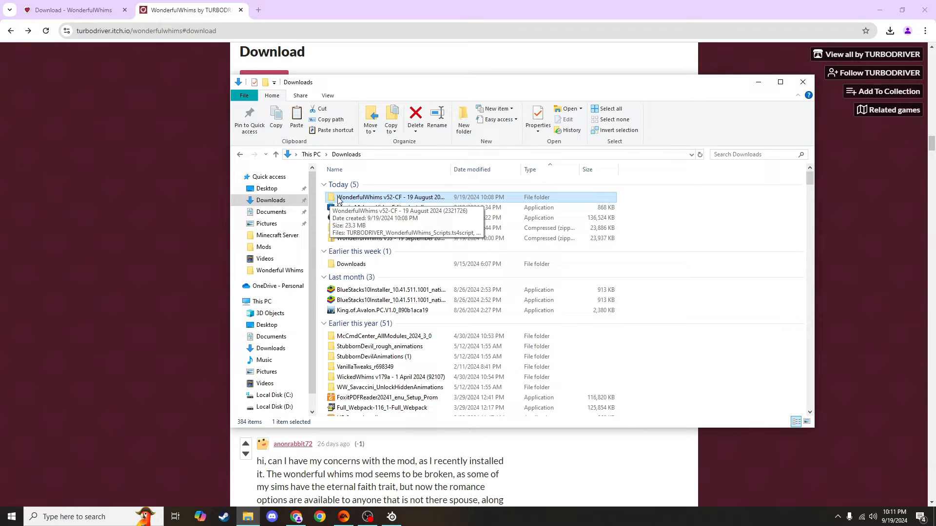
Step: Cut the extracted WonderfulWhims v52 folder from Downloads
right_click(390, 197)
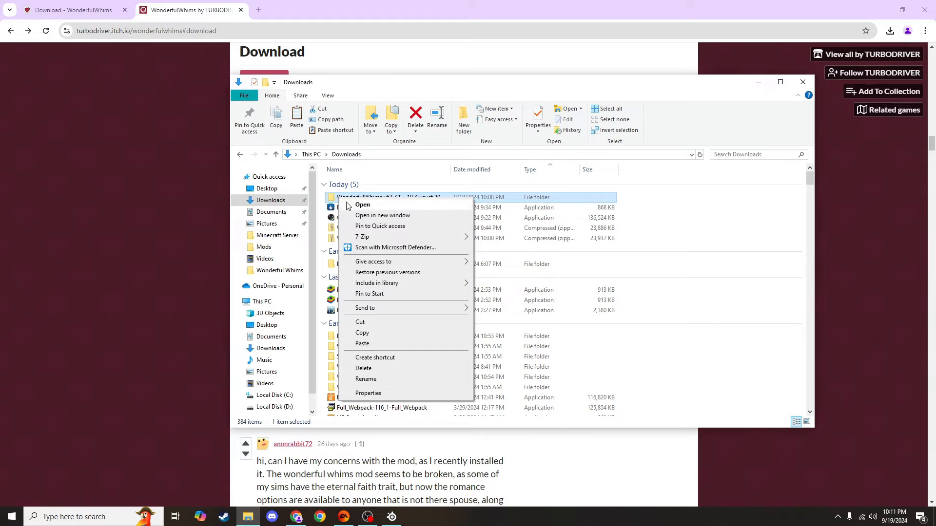
mouse_move(382, 327)
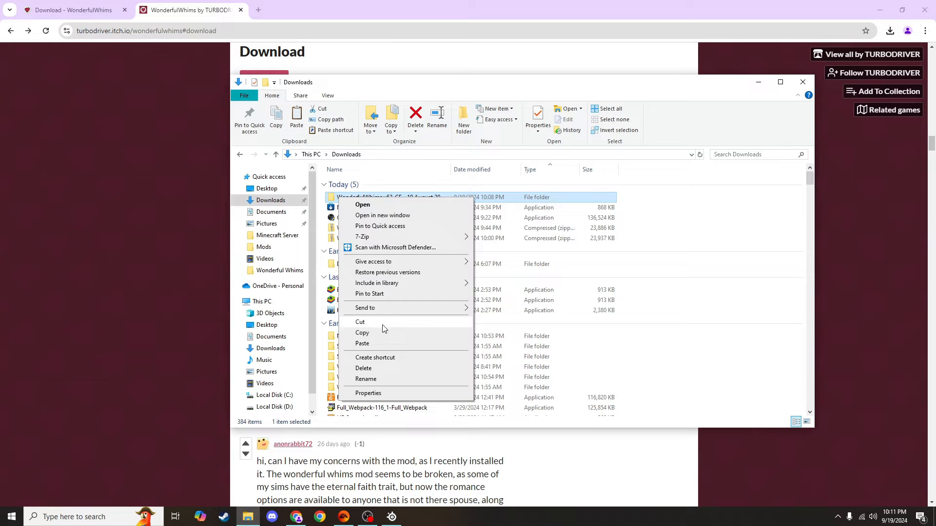
left_click(382, 336)
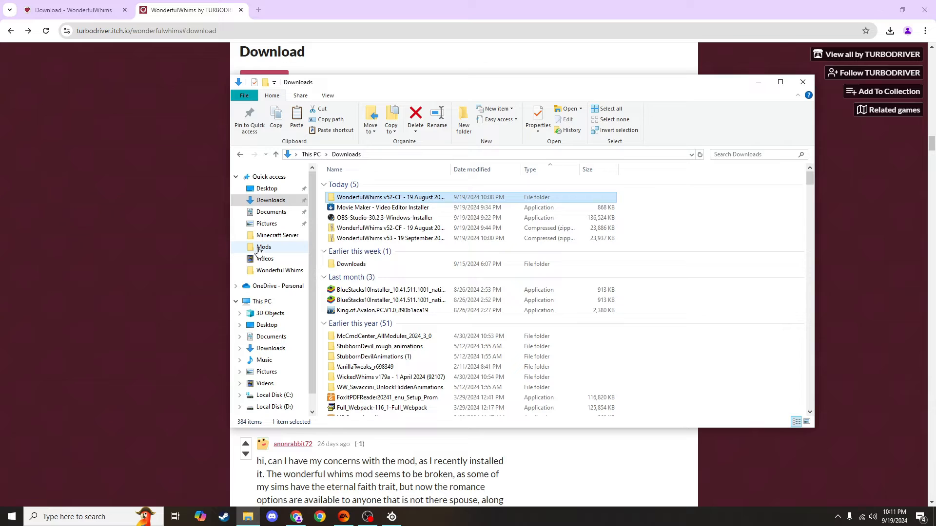
mouse_move(265, 215)
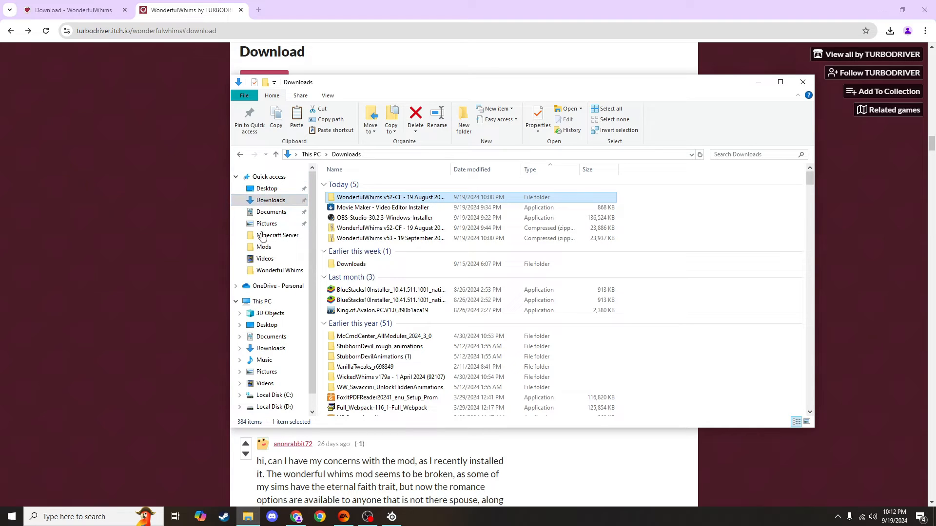
mouse_move(270, 212)
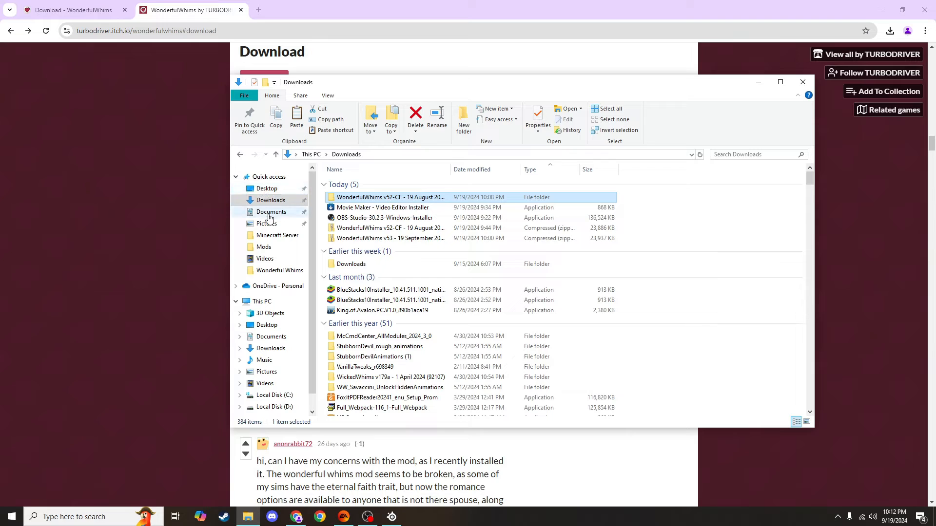
Step: Navigate to Documents > Electronic Arts > The Sims 4 > Mods
left_click(271, 212)
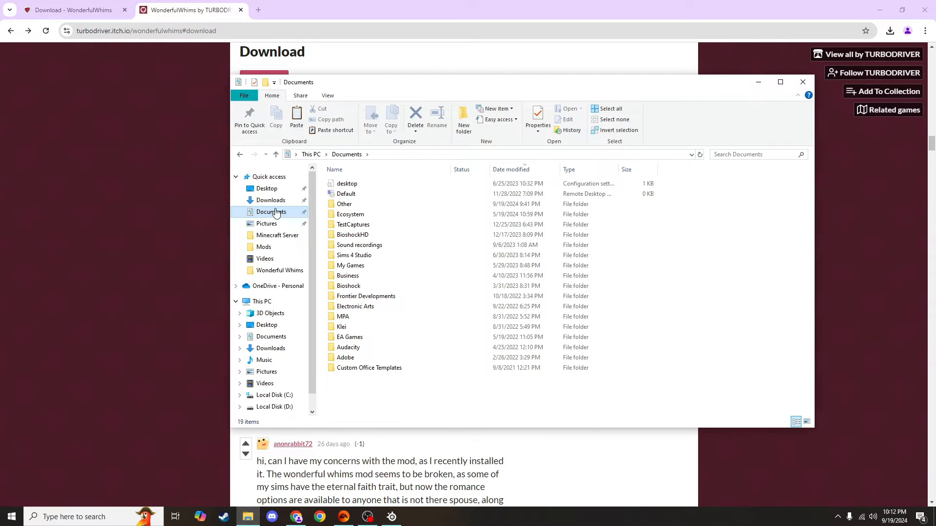
mouse_move(366, 296)
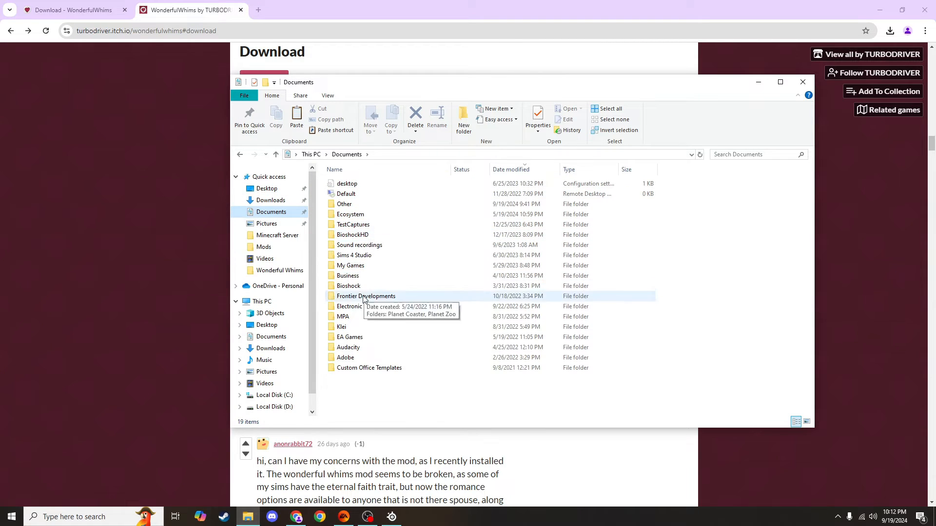
mouse_move(355, 306)
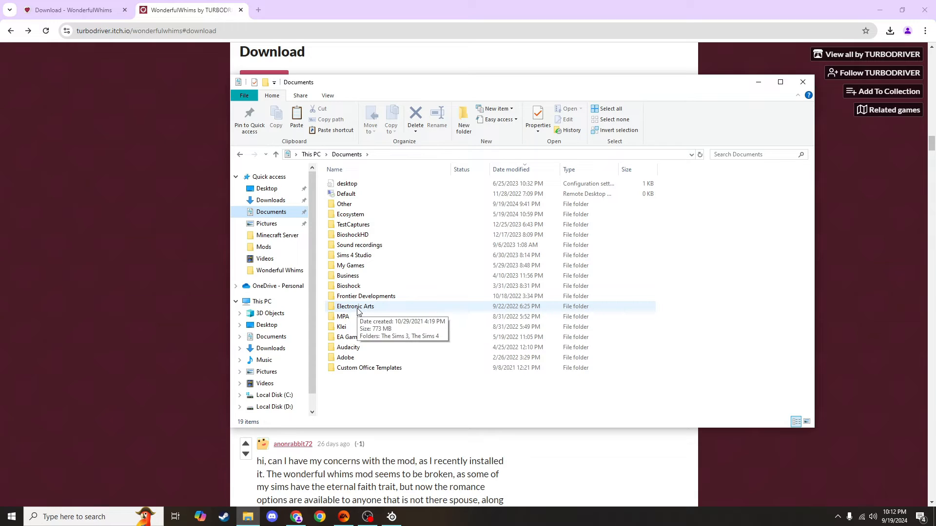
double_click(355, 306)
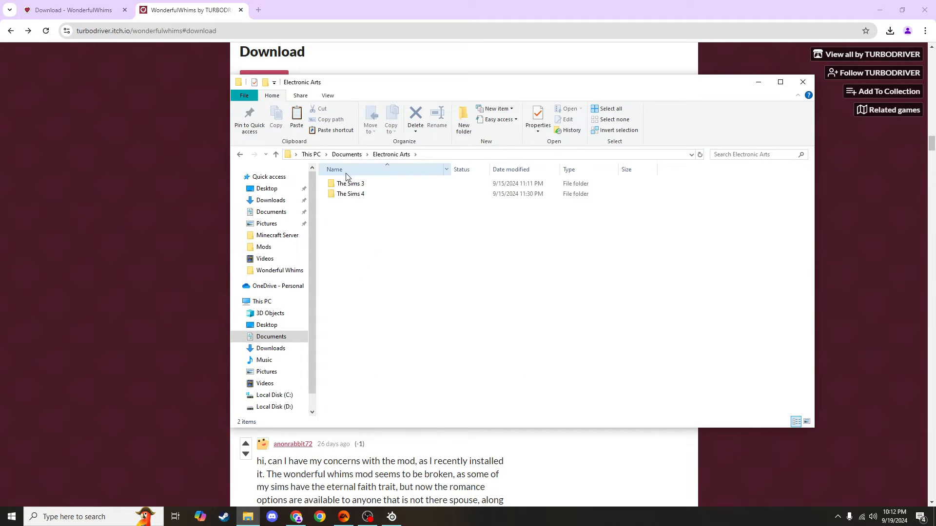
left_click(351, 193)
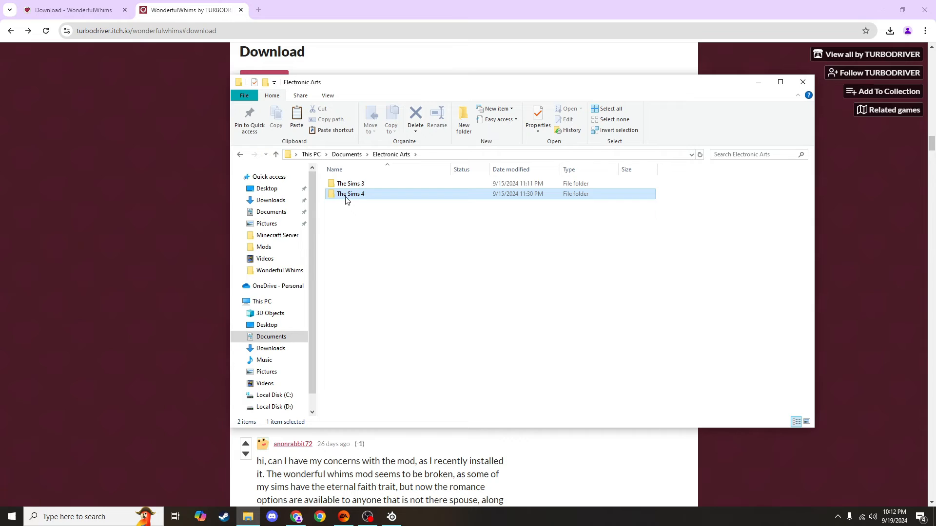
double_click(351, 193)
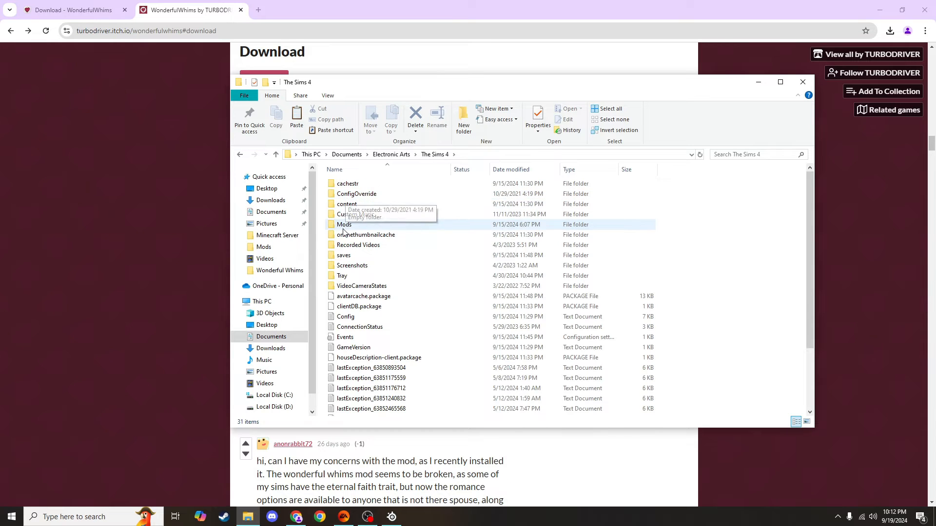
mouse_move(345, 224)
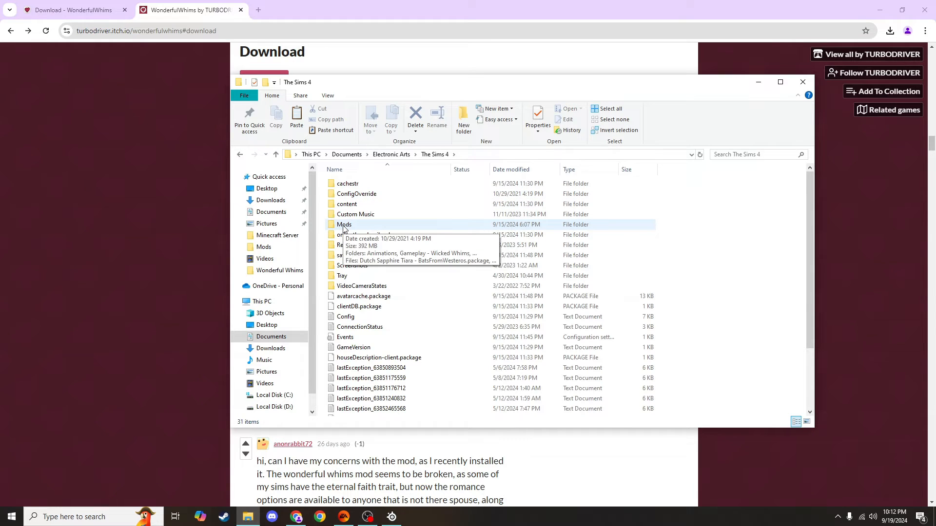
double_click(344, 224)
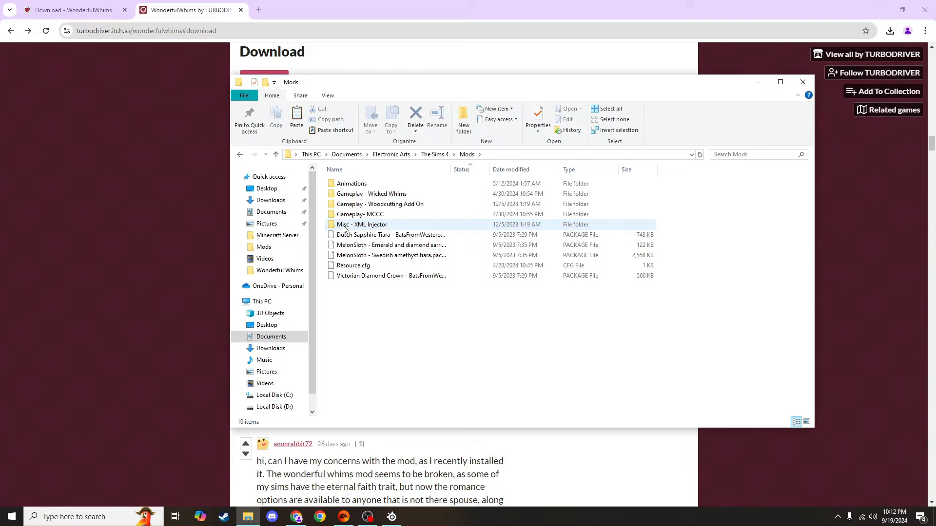
Step: Paste the WonderfulWhims v52 folder into the Sims 4 Mods folder
left_click(358, 312)
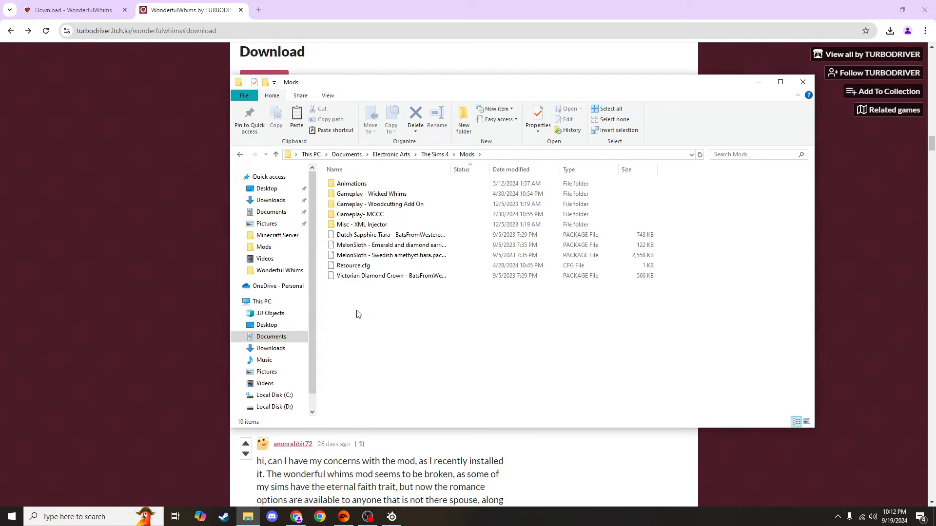
mouse_move(367, 315)
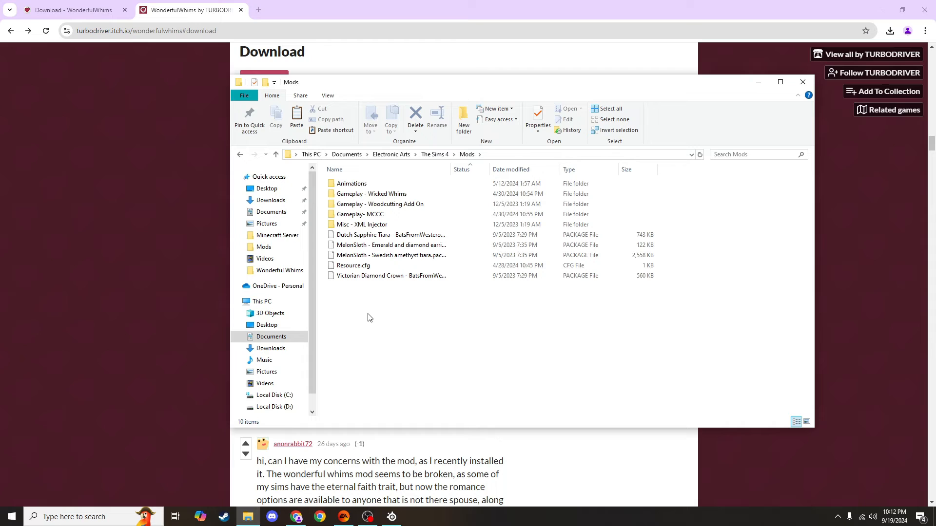
mouse_move(367, 316)
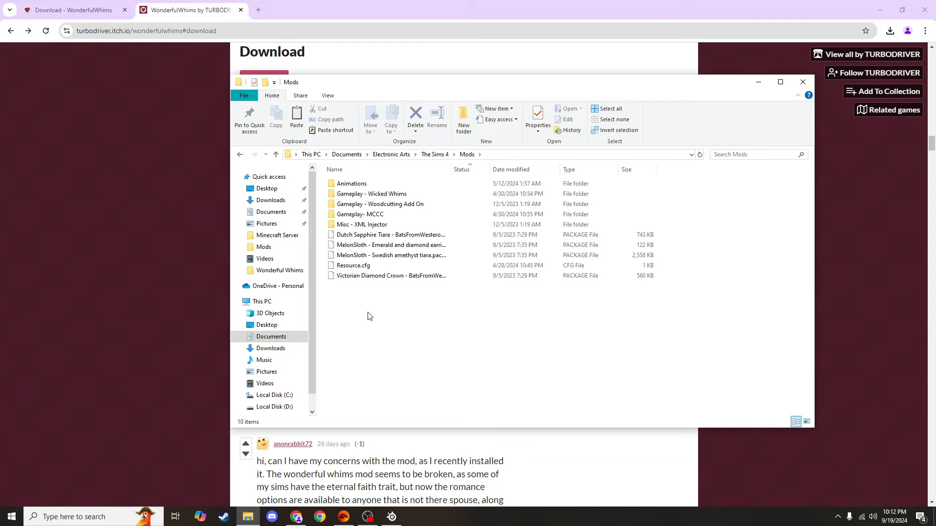
right_click(367, 316)
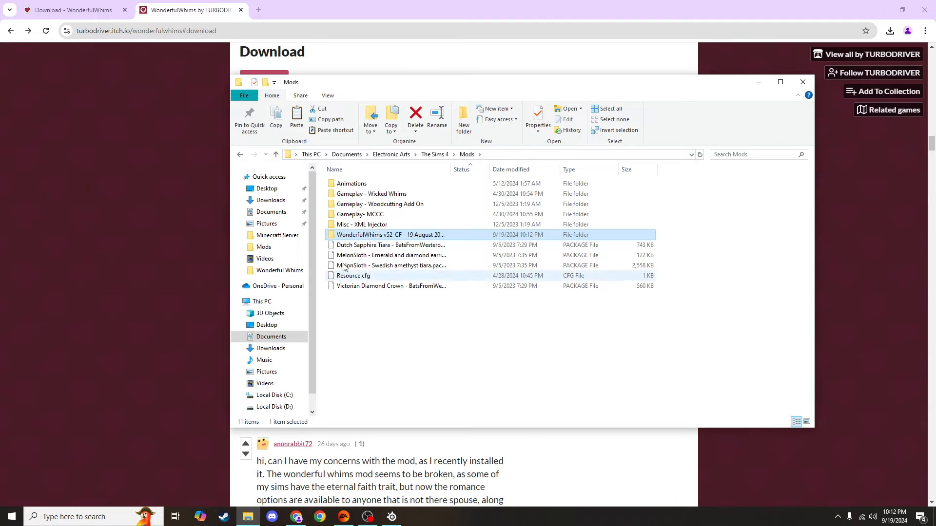
mouse_move(388, 235)
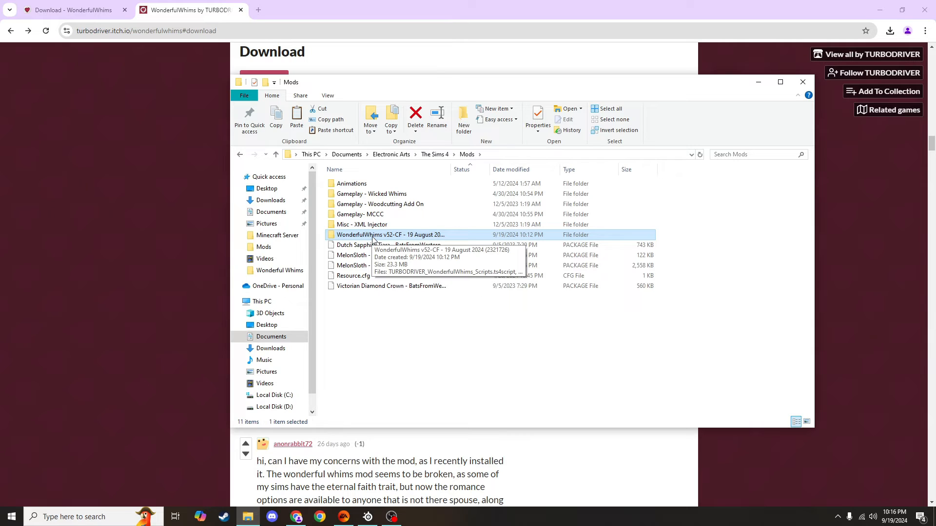
mouse_move(333, 238)
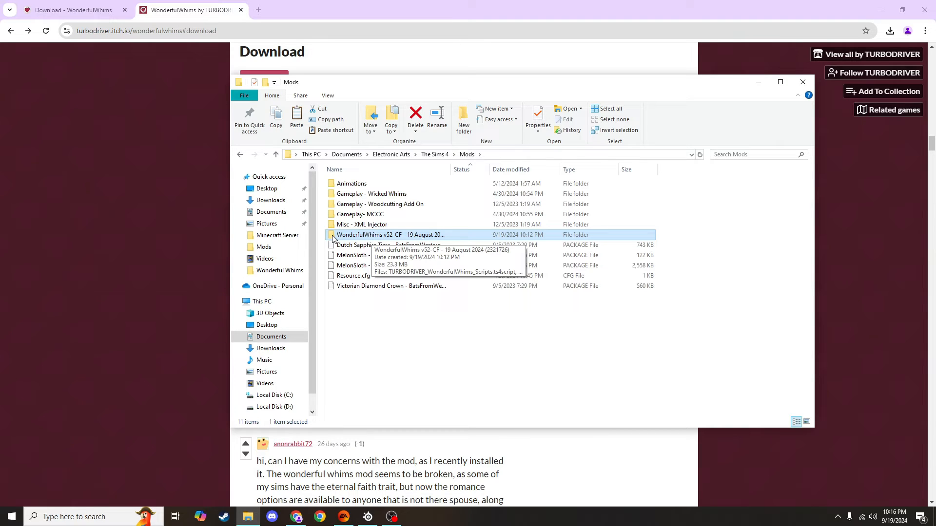
double_click(391, 234)
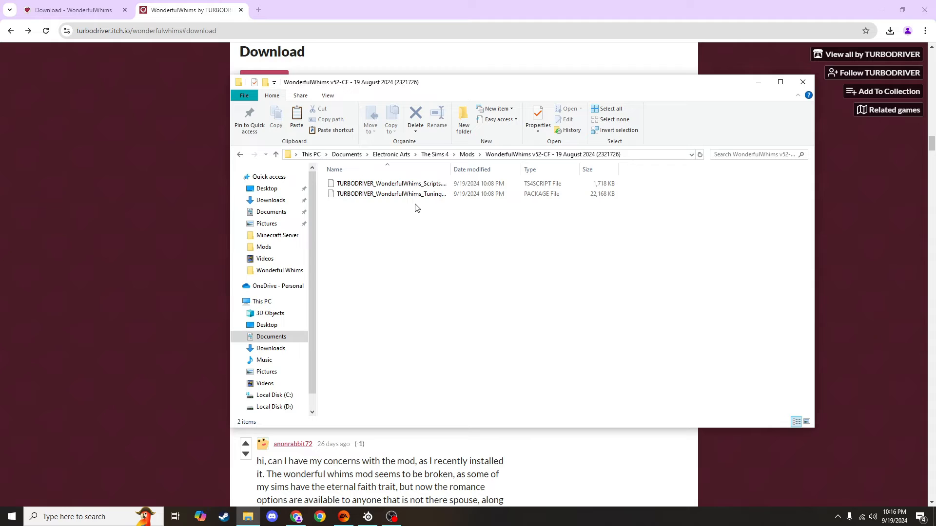
mouse_move(420, 215)
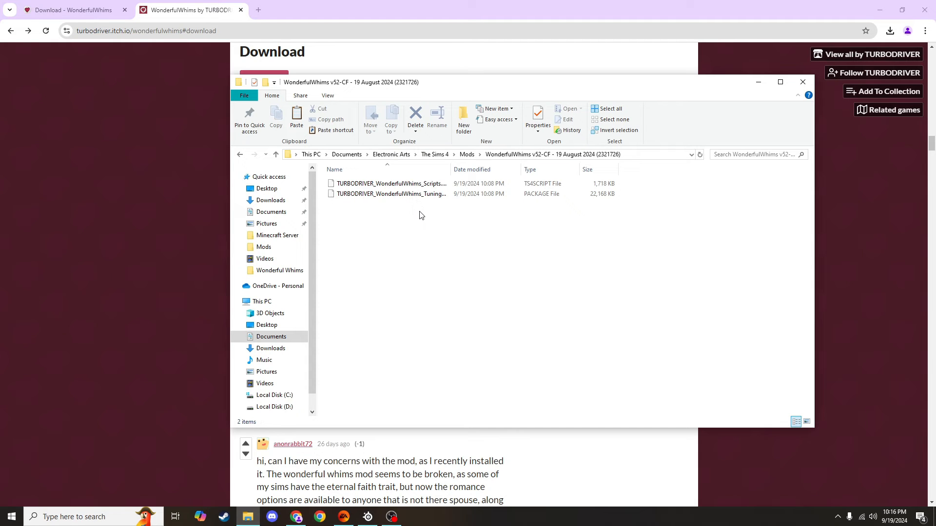
mouse_move(414, 208)
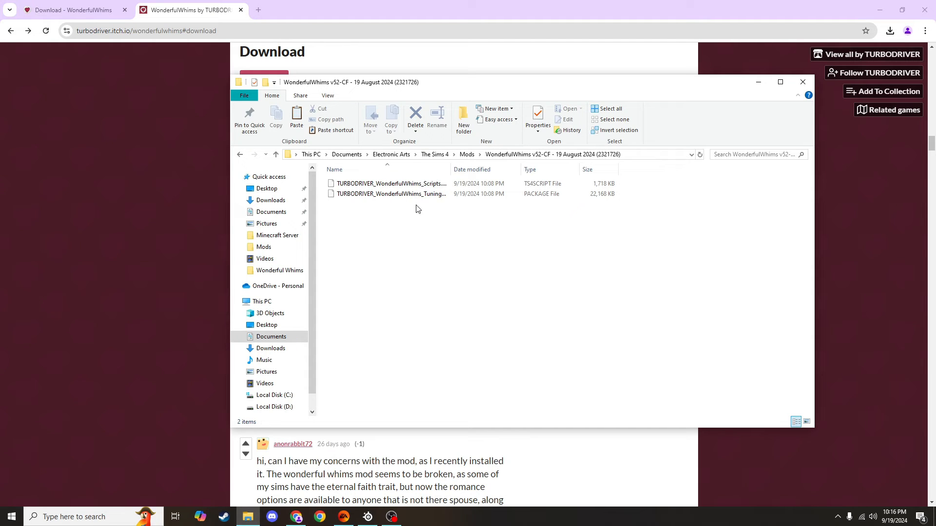
left_click(391, 193)
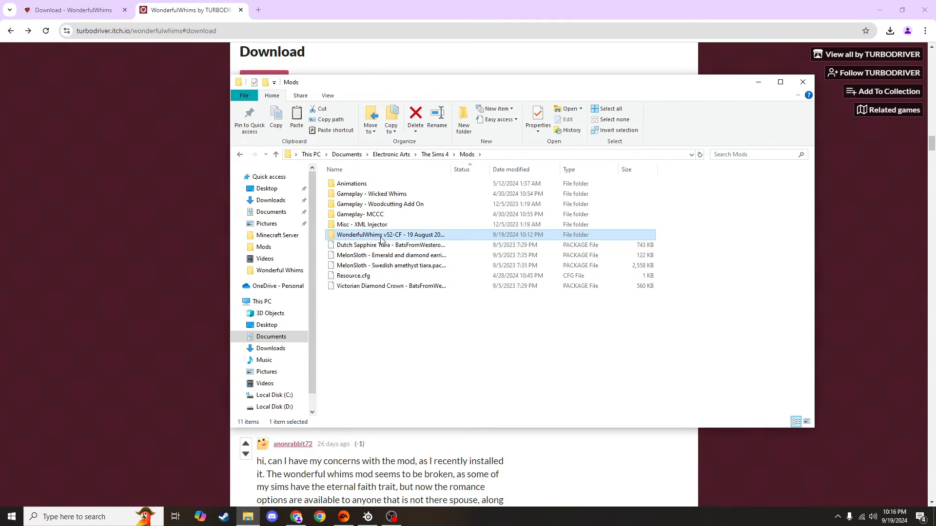
mouse_move(390, 235)
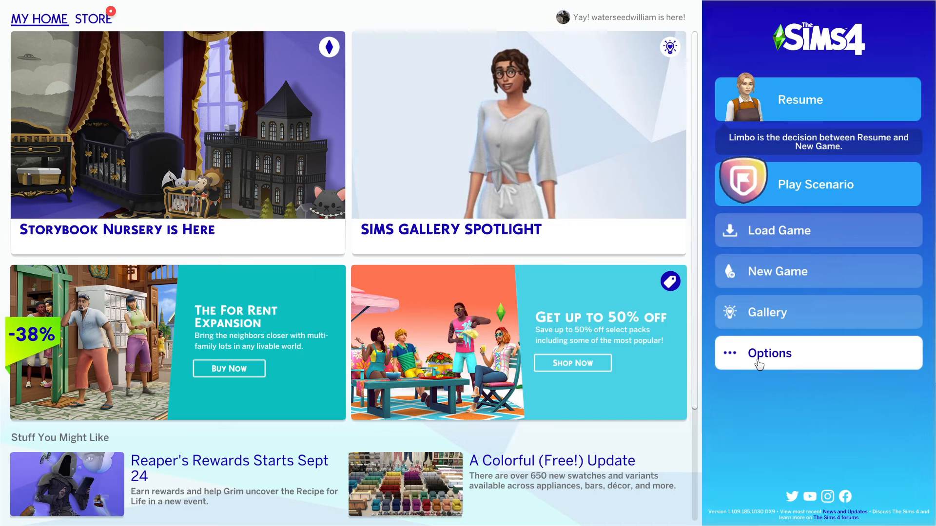
Step: Open Game Options from The Sims 4 main menu
left_click(769, 353)
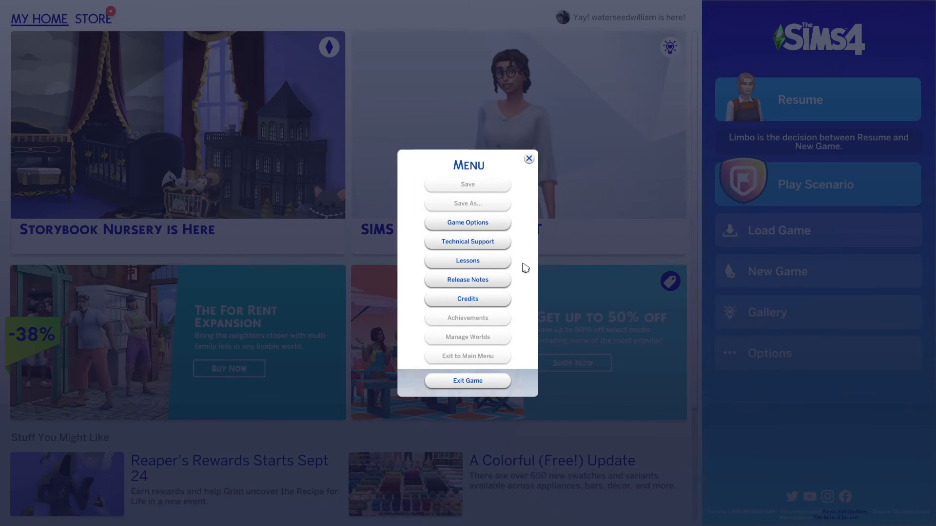
left_click(467, 222)
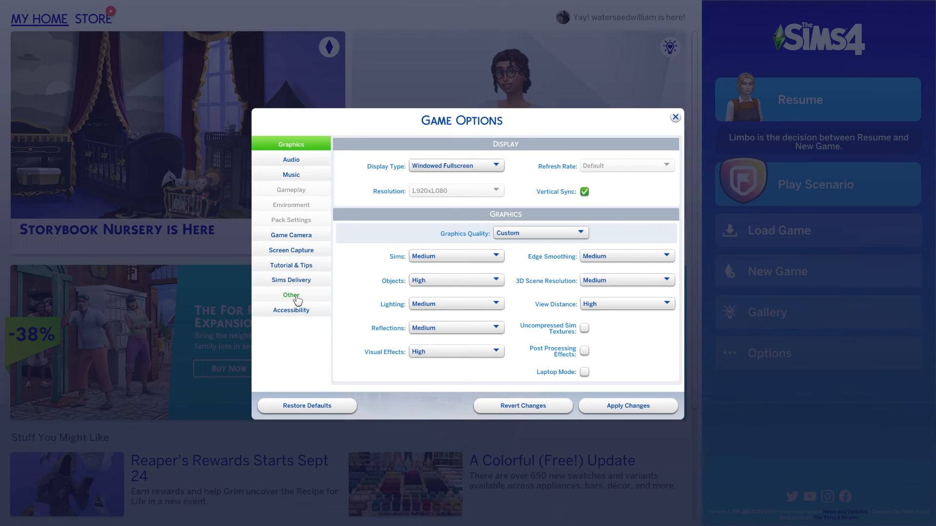
Step: In Other options, tick Enable Custom Content and Mods and Script Mods Allowed, acknowledging the restart notice
left_click(292, 295)
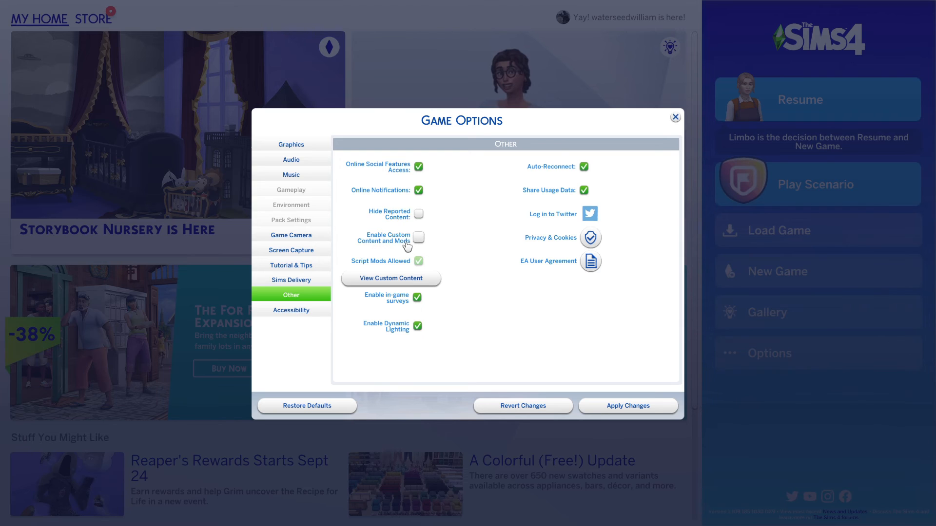
mouse_move(418, 238)
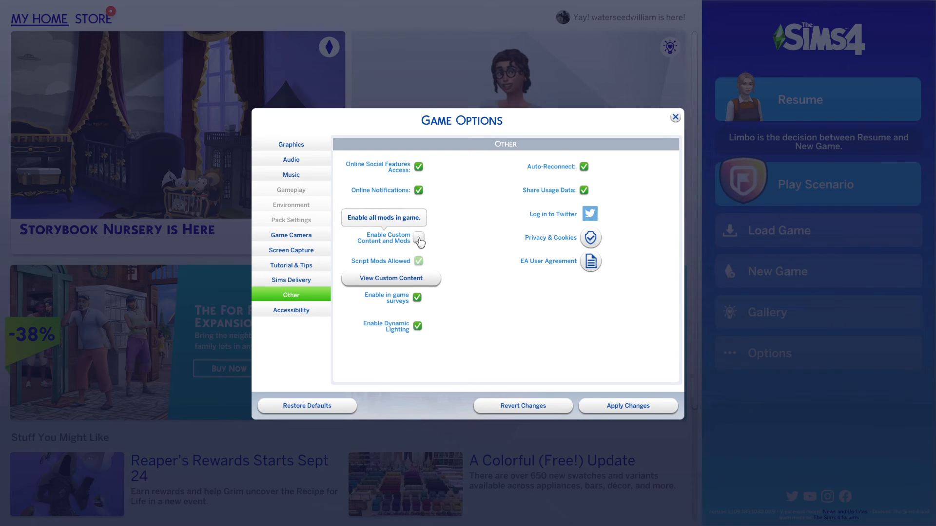
left_click(418, 239)
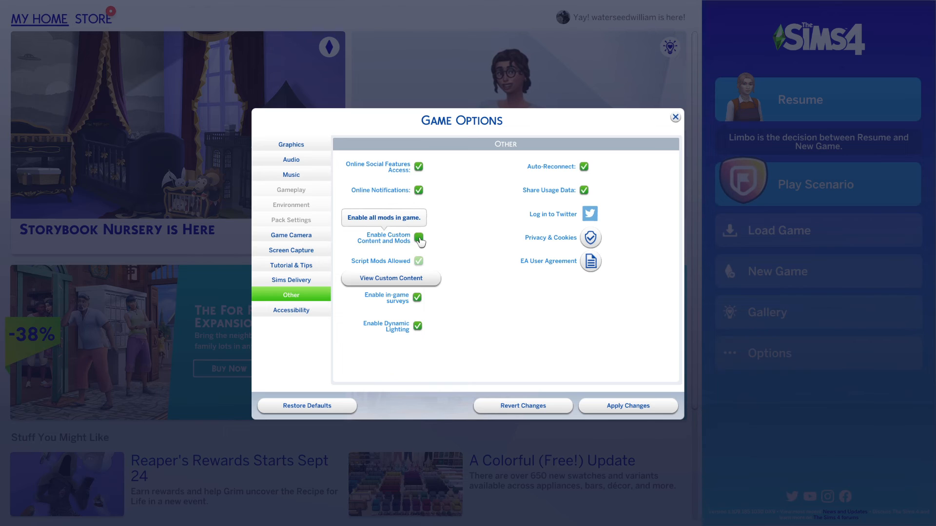
left_click(417, 239)
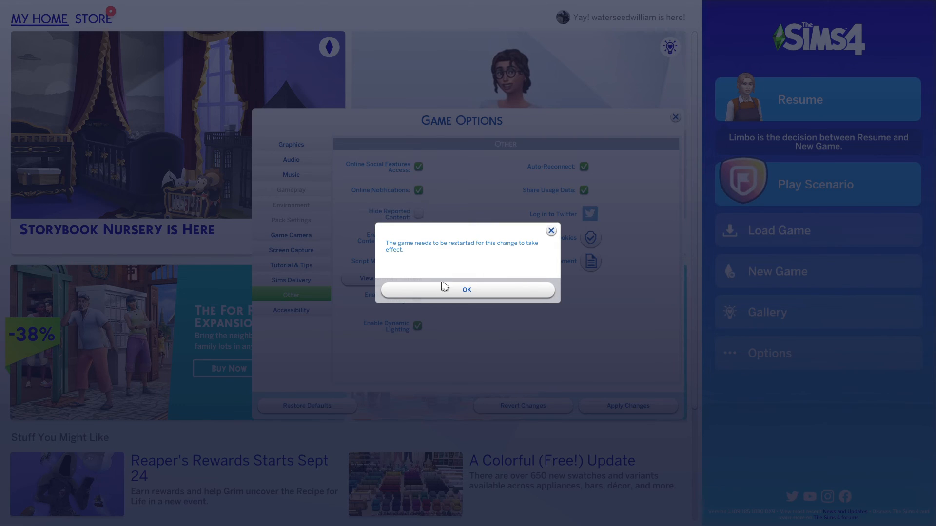
left_click(466, 290)
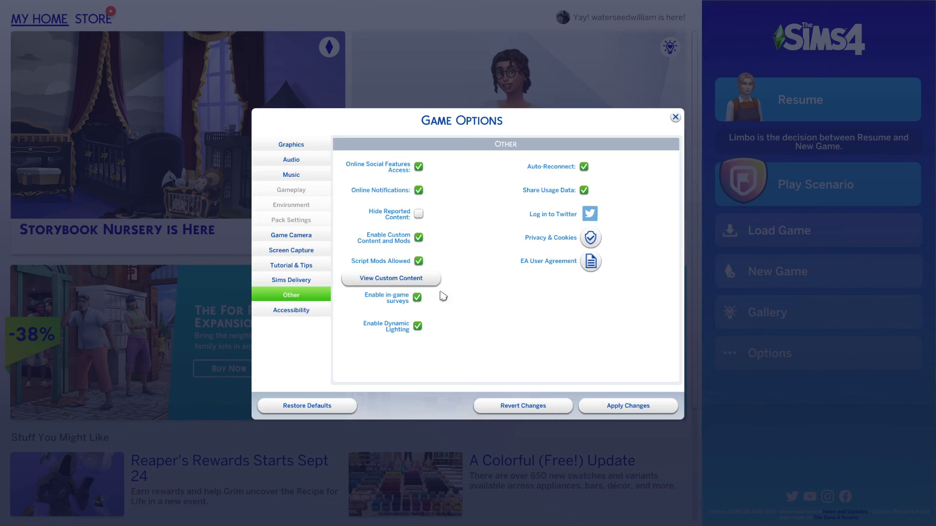
mouse_move(418, 261)
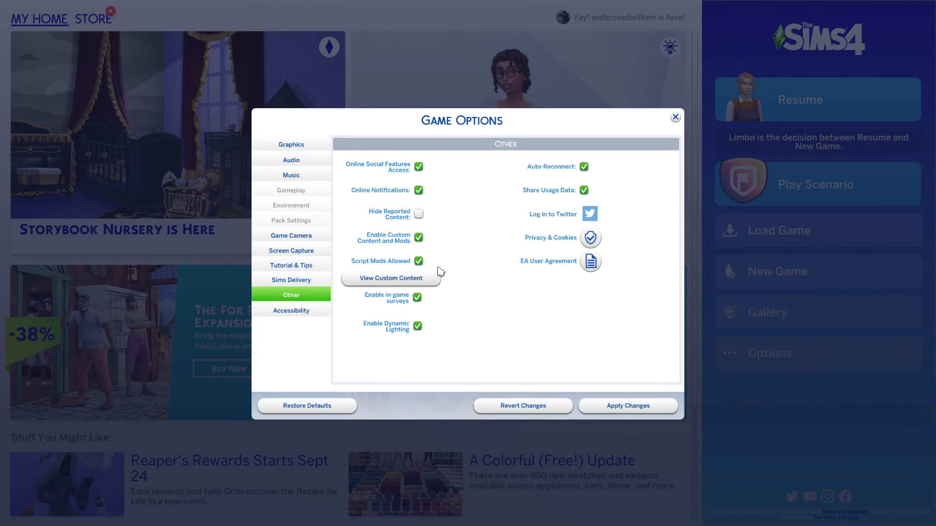
mouse_move(429, 263)
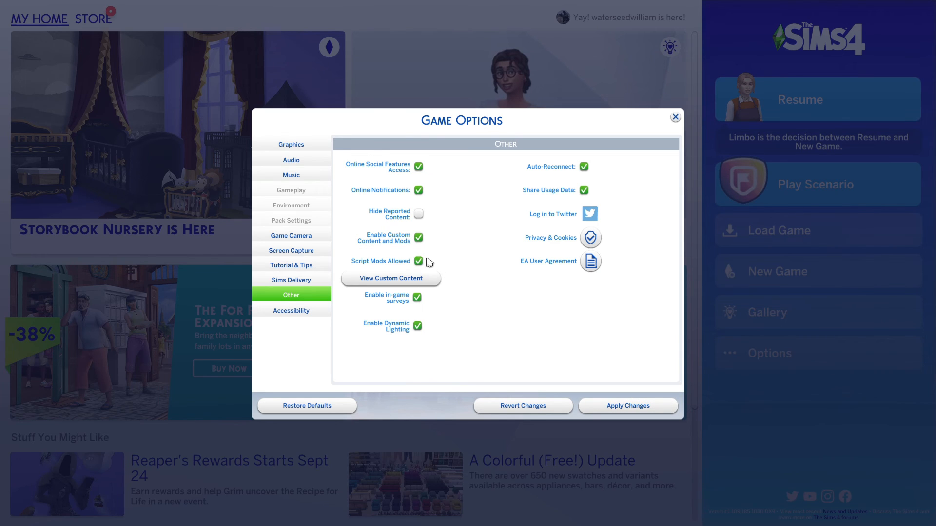
mouse_move(638, 406)
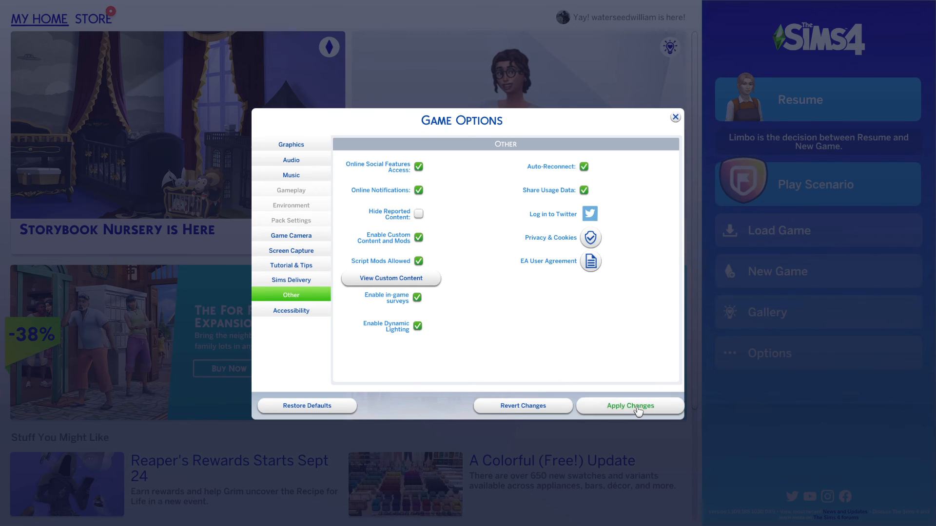
mouse_move(629, 406)
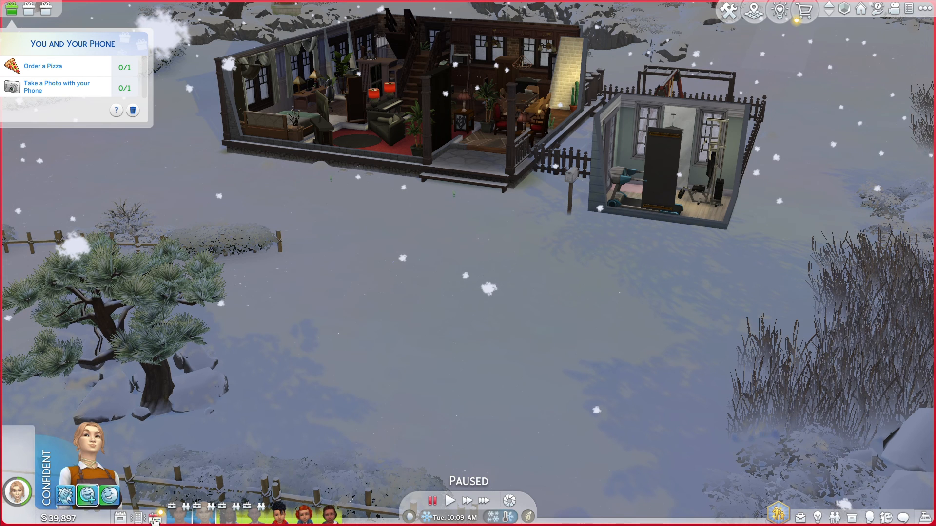
mouse_move(138, 518)
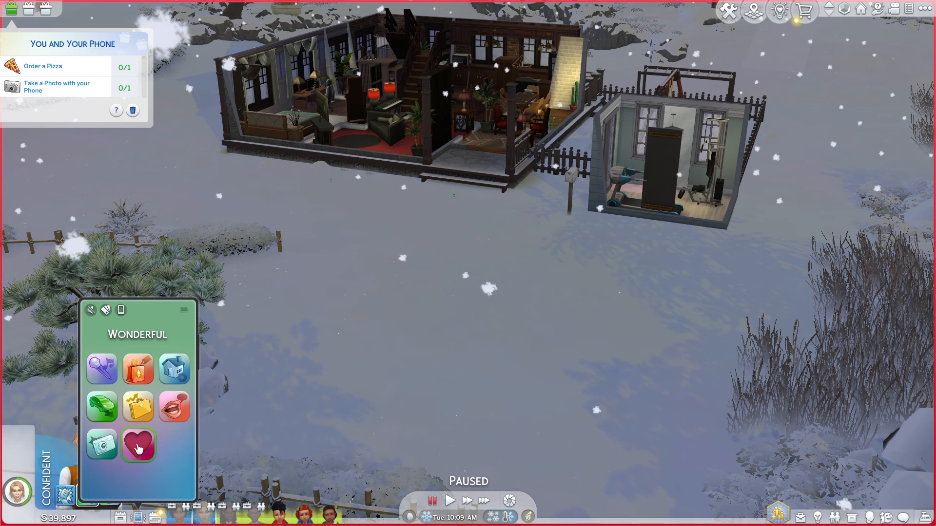
mouse_move(148, 443)
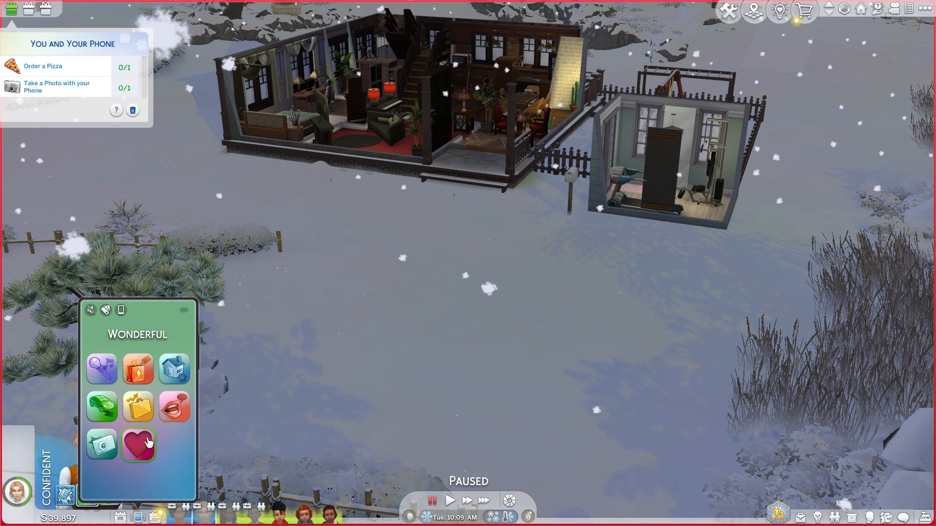